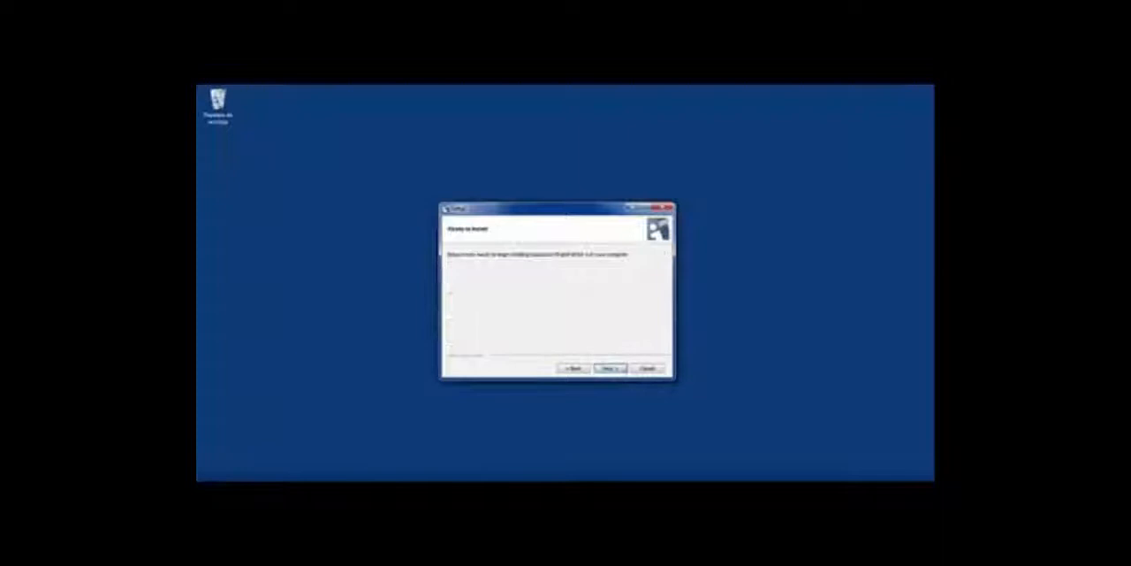
Step: Install Oxford iPack from the Ready to Install page and let setup finish
click(607, 366)
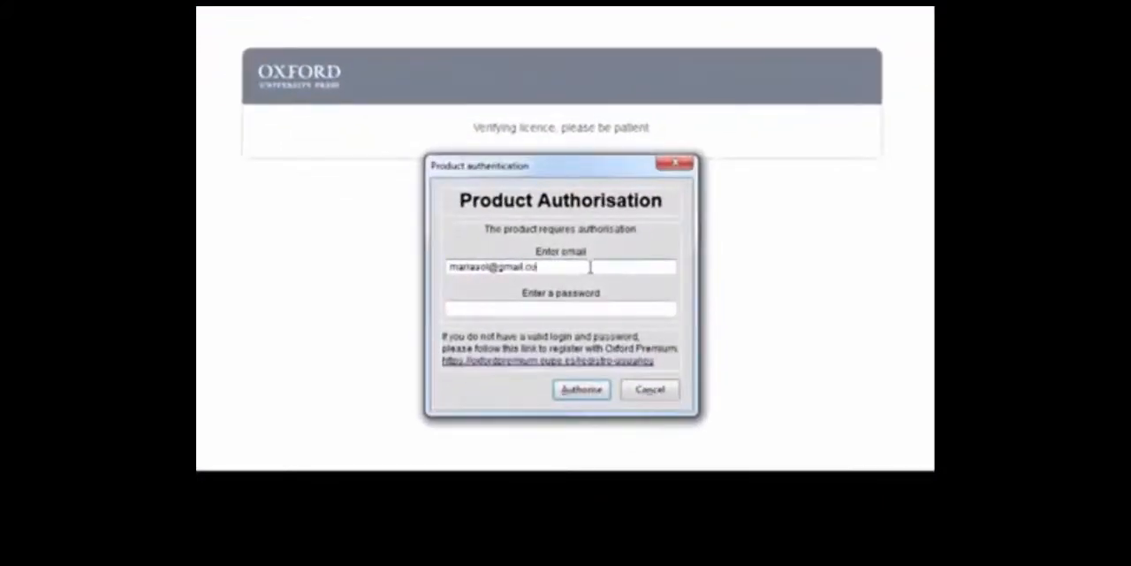
Step: Authorise Oxford iPack by submitting the Oxford Premium email and password
click(580, 390)
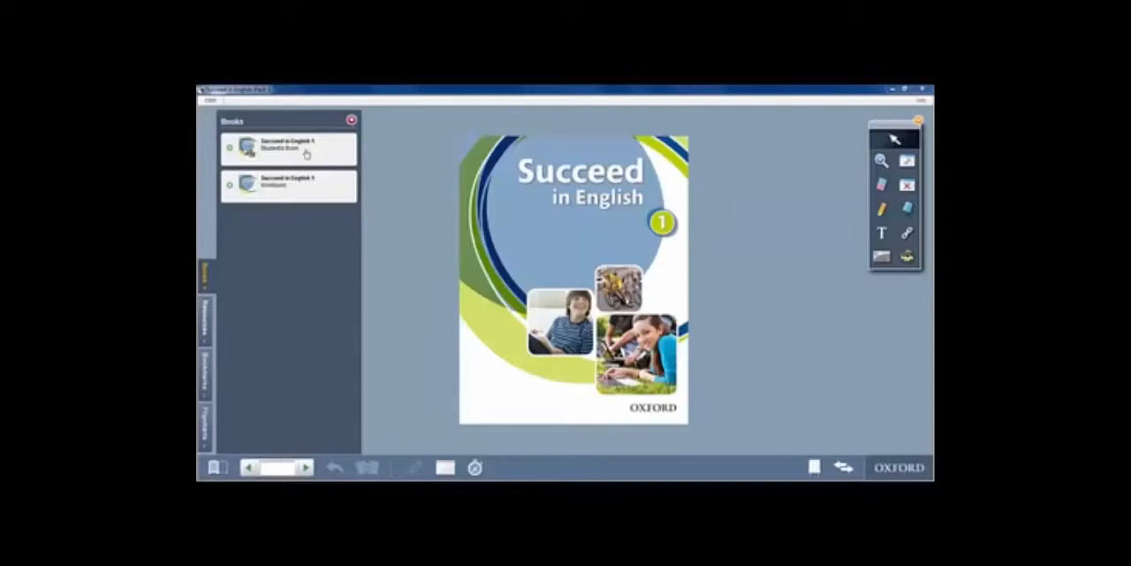
Step: Expand Succeed in English 1 Student's Book and preview its Contents section
click(287, 145)
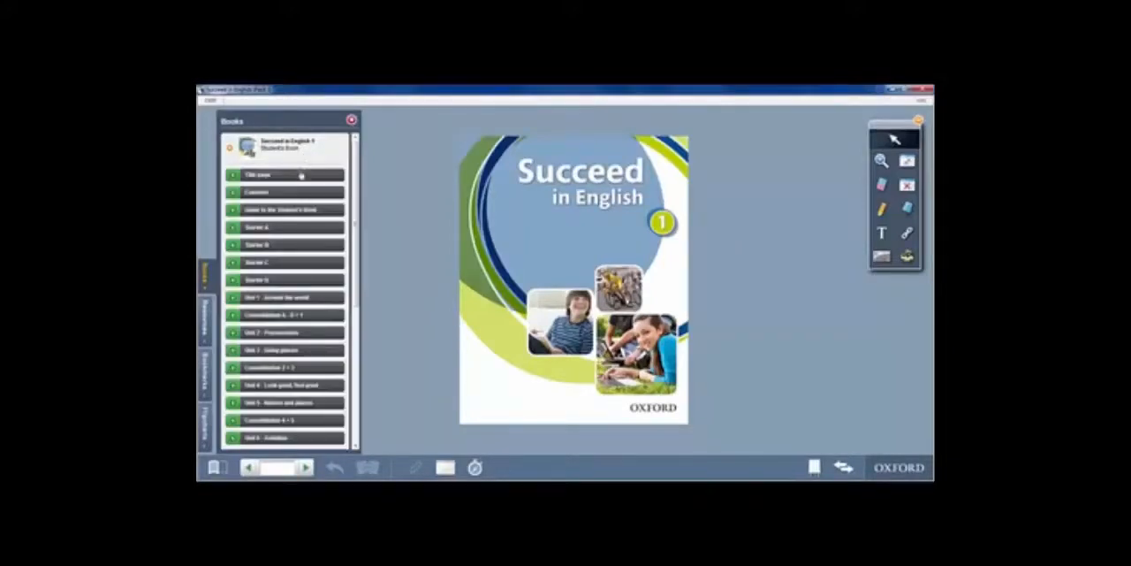
click(284, 191)
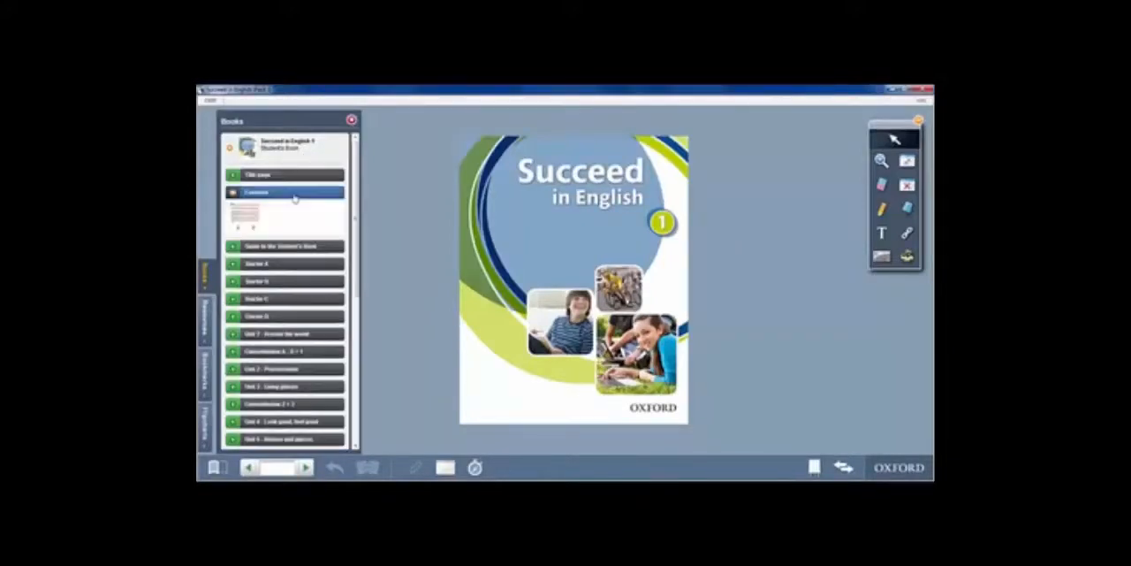